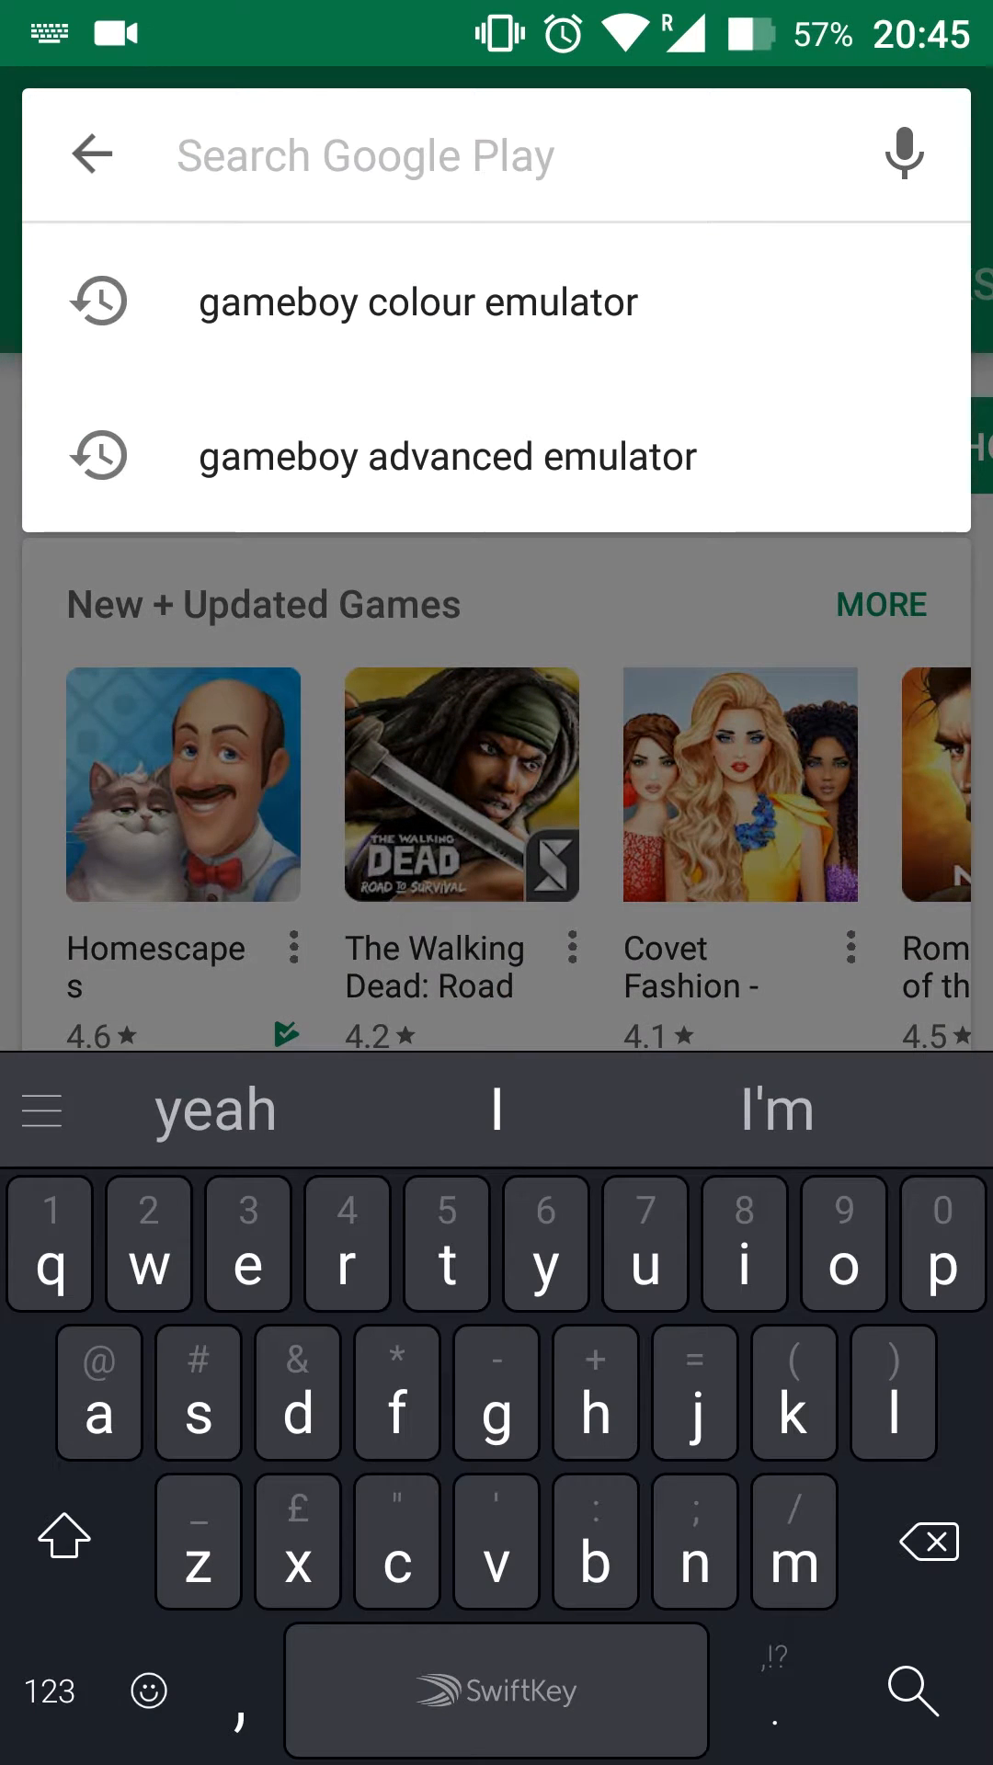
# - Search Play Store for 'myol' and choose the My OldBoy! Free - GBC Emulator suggestion
pyautogui.write('myol')
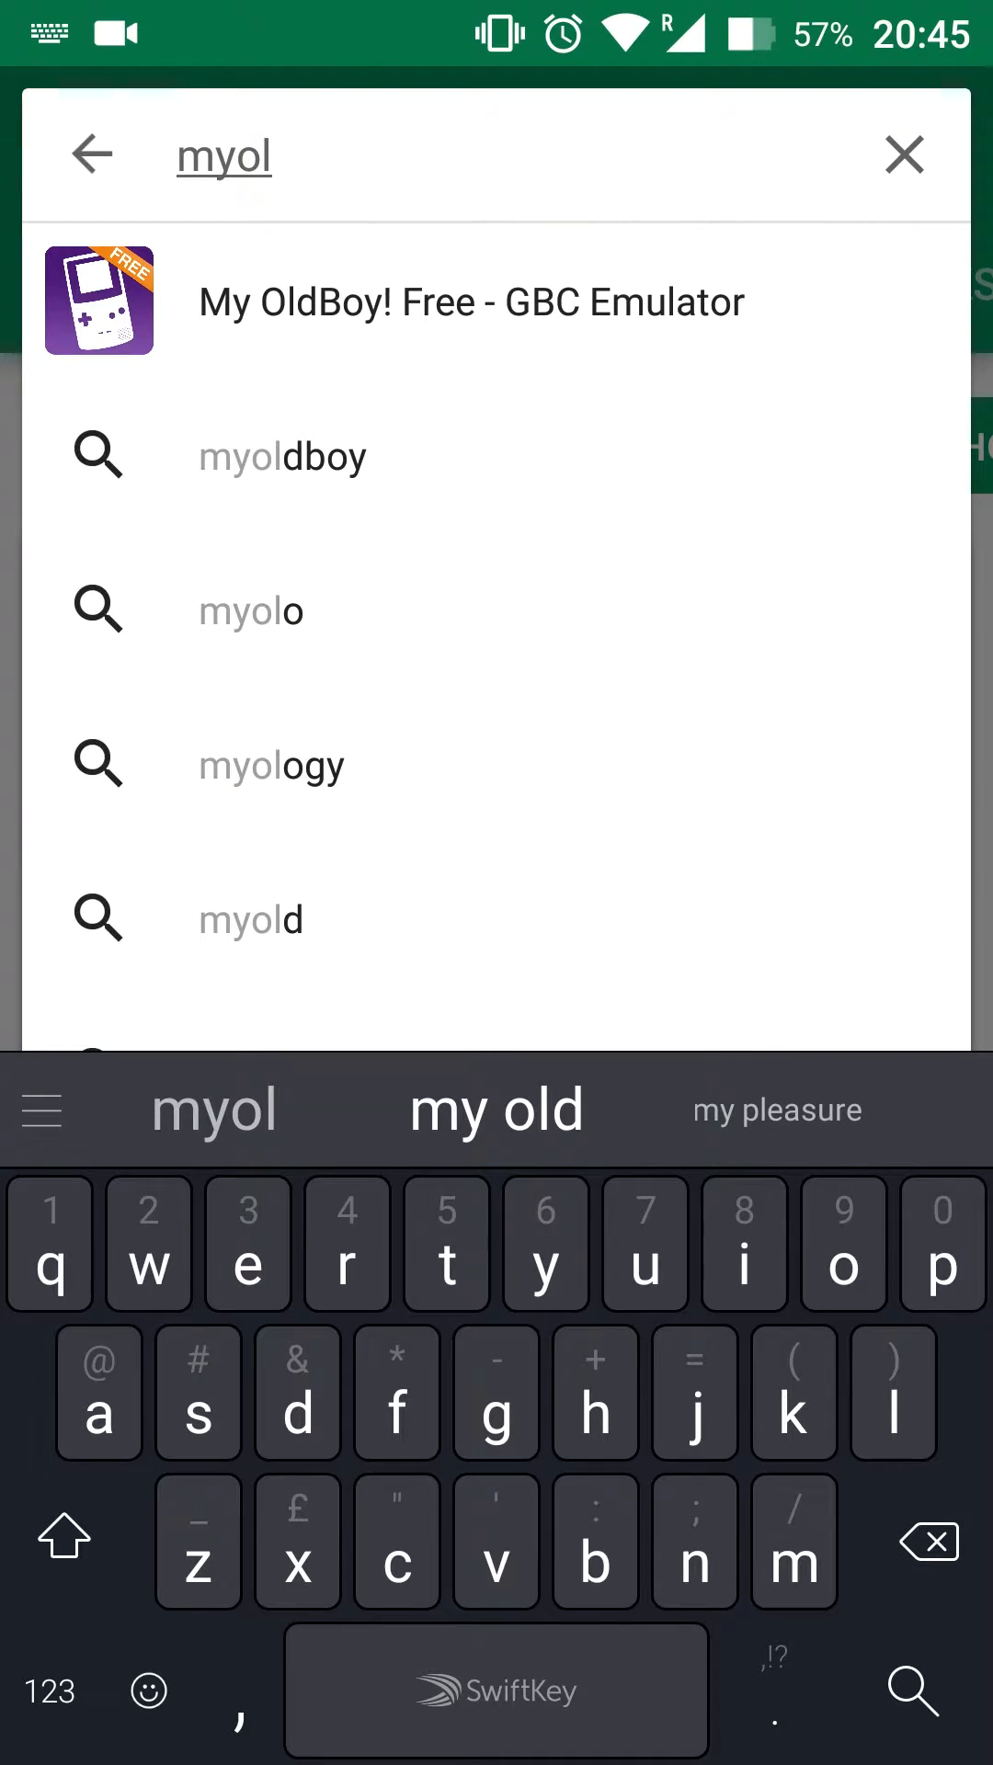
pyautogui.click(470, 300)
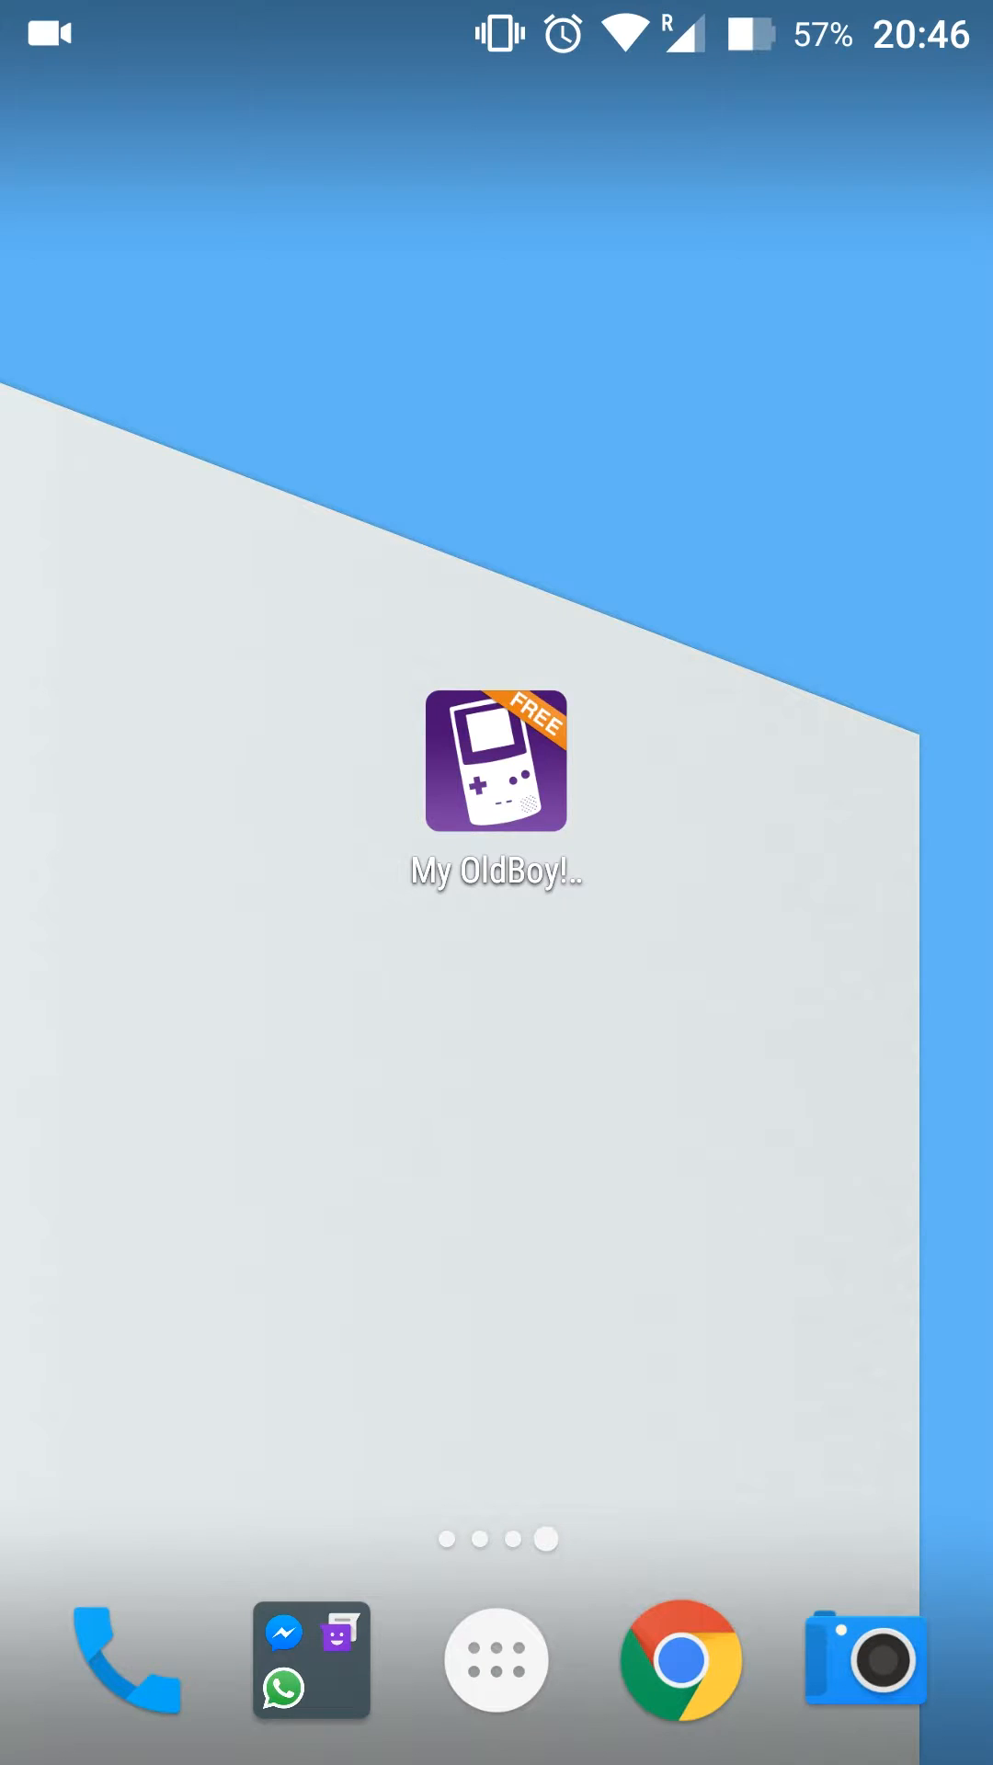
# - Launch My OldBoy! from its home-screen icon to reach the Load game browser
pyautogui.click(495, 760)
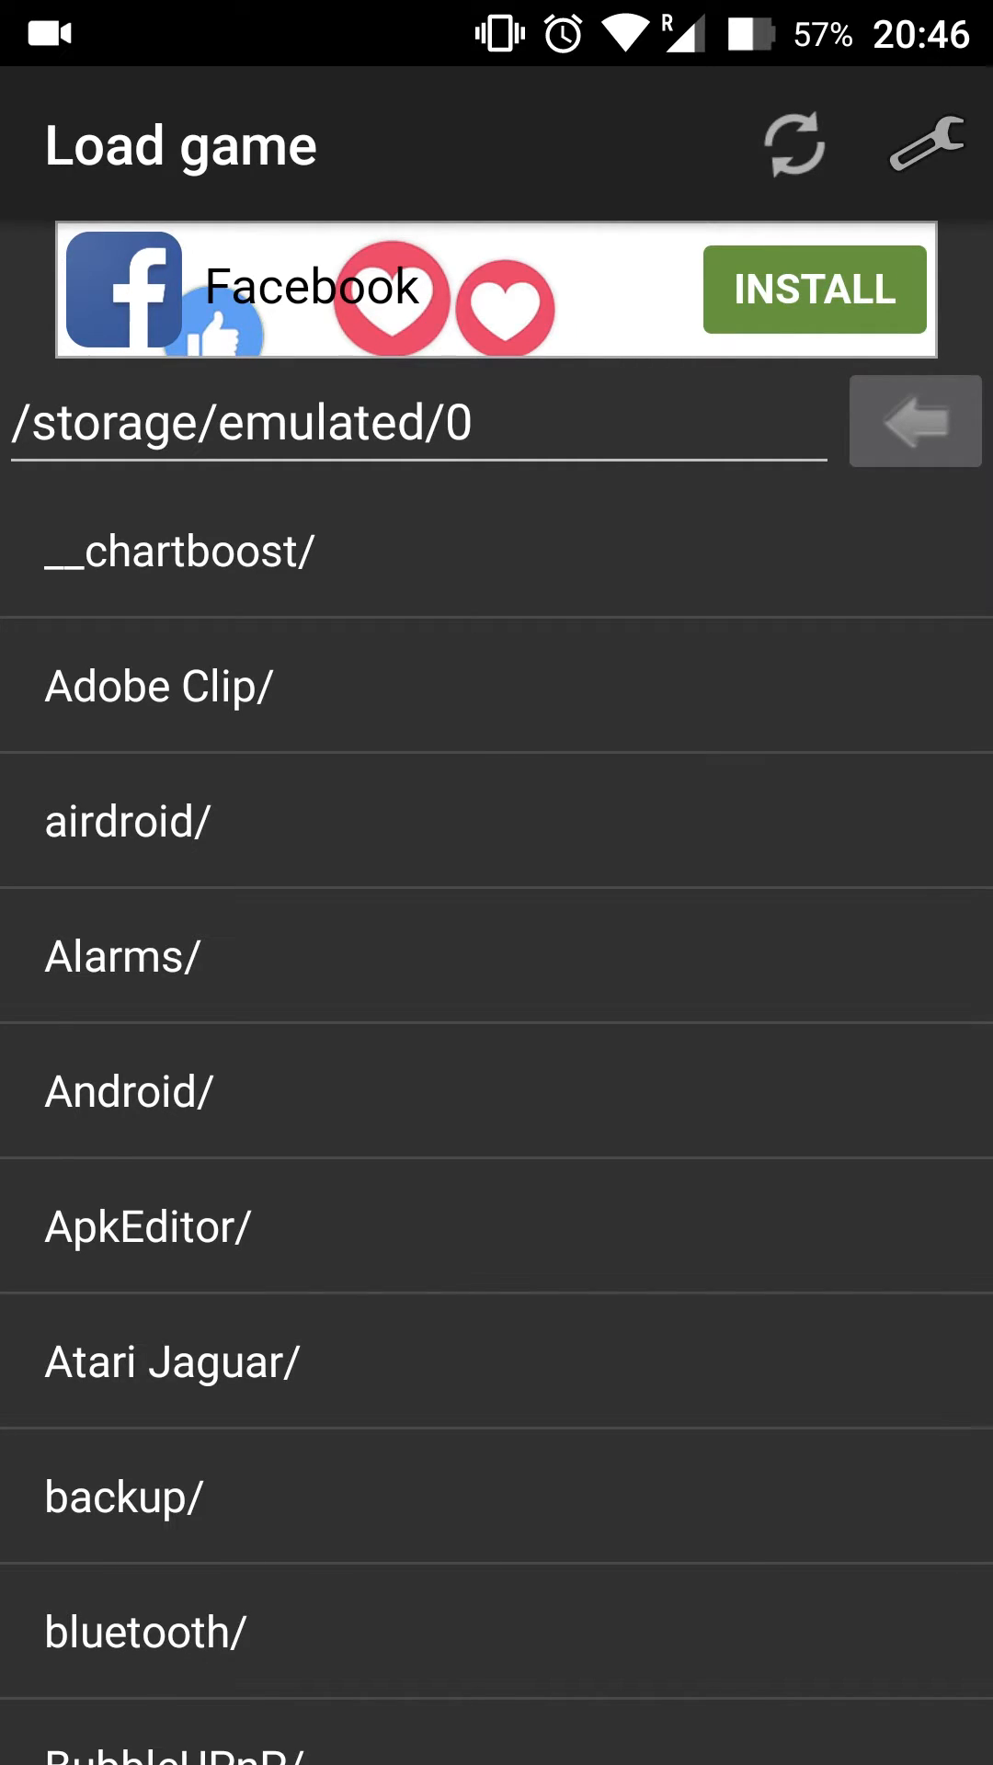
# - Scroll the storage list to Download/ and enter it to see the Pokemon Gold zip
pyautogui.scroll(-3)
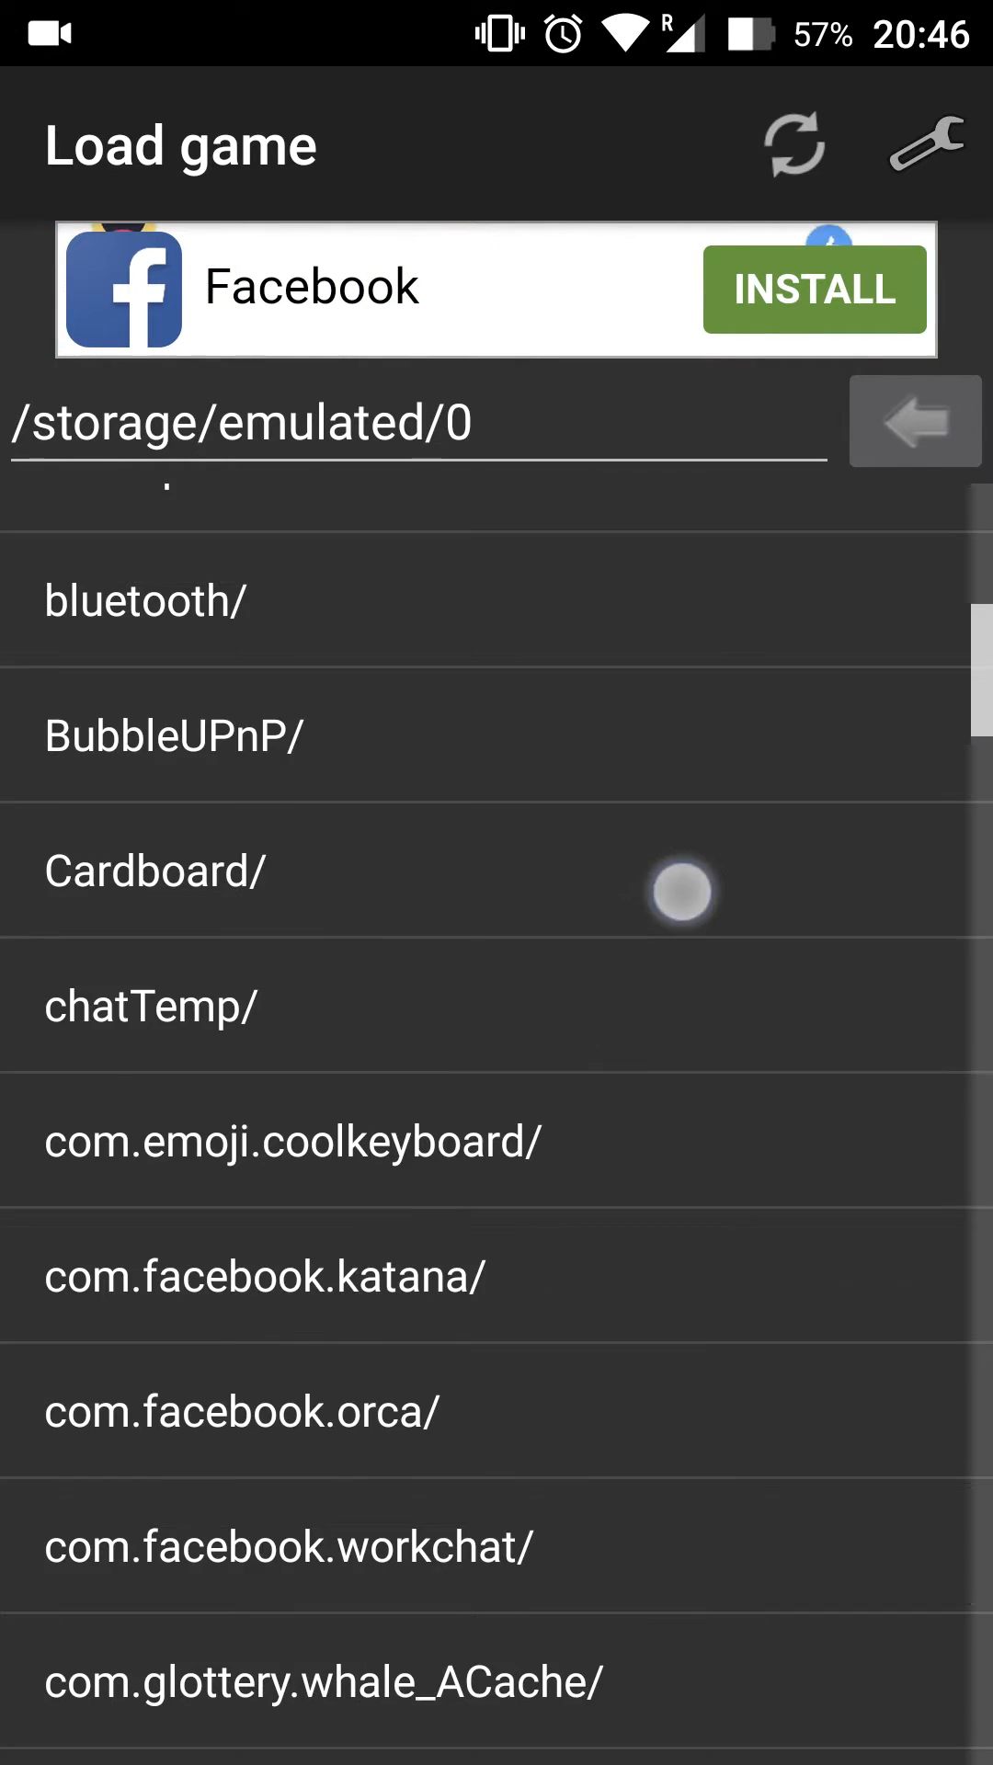
pyautogui.scroll(-3)
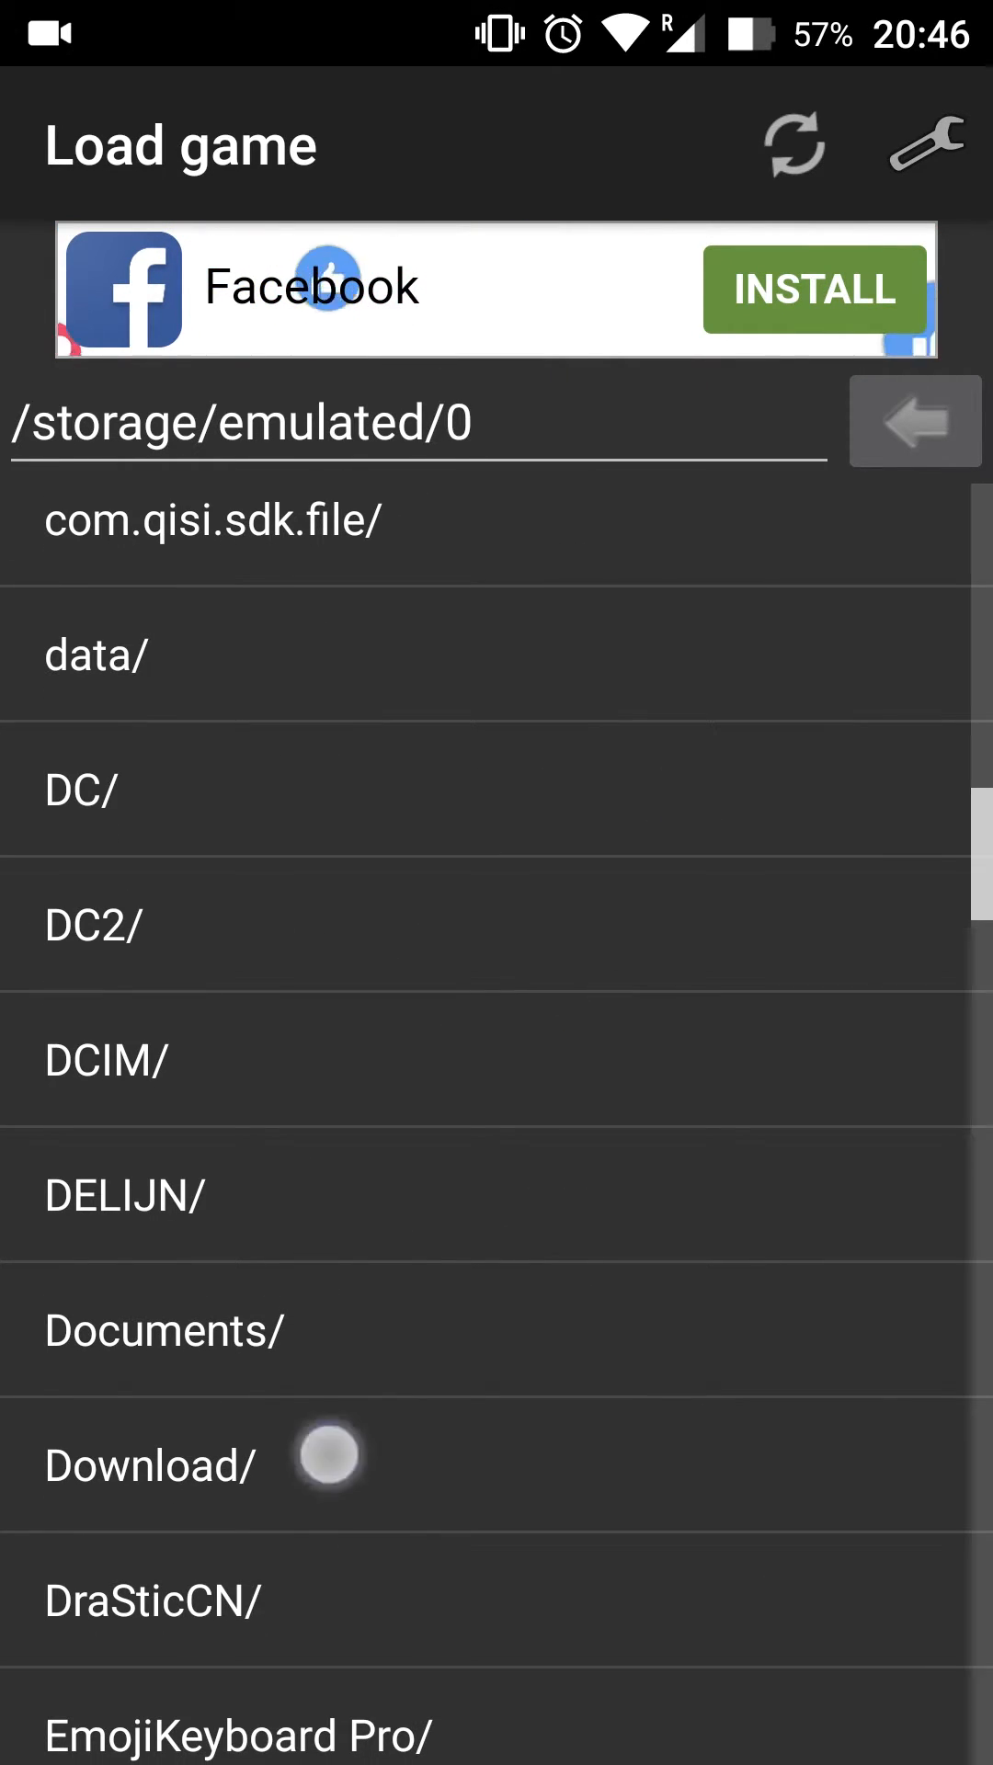
pyautogui.click(149, 1464)
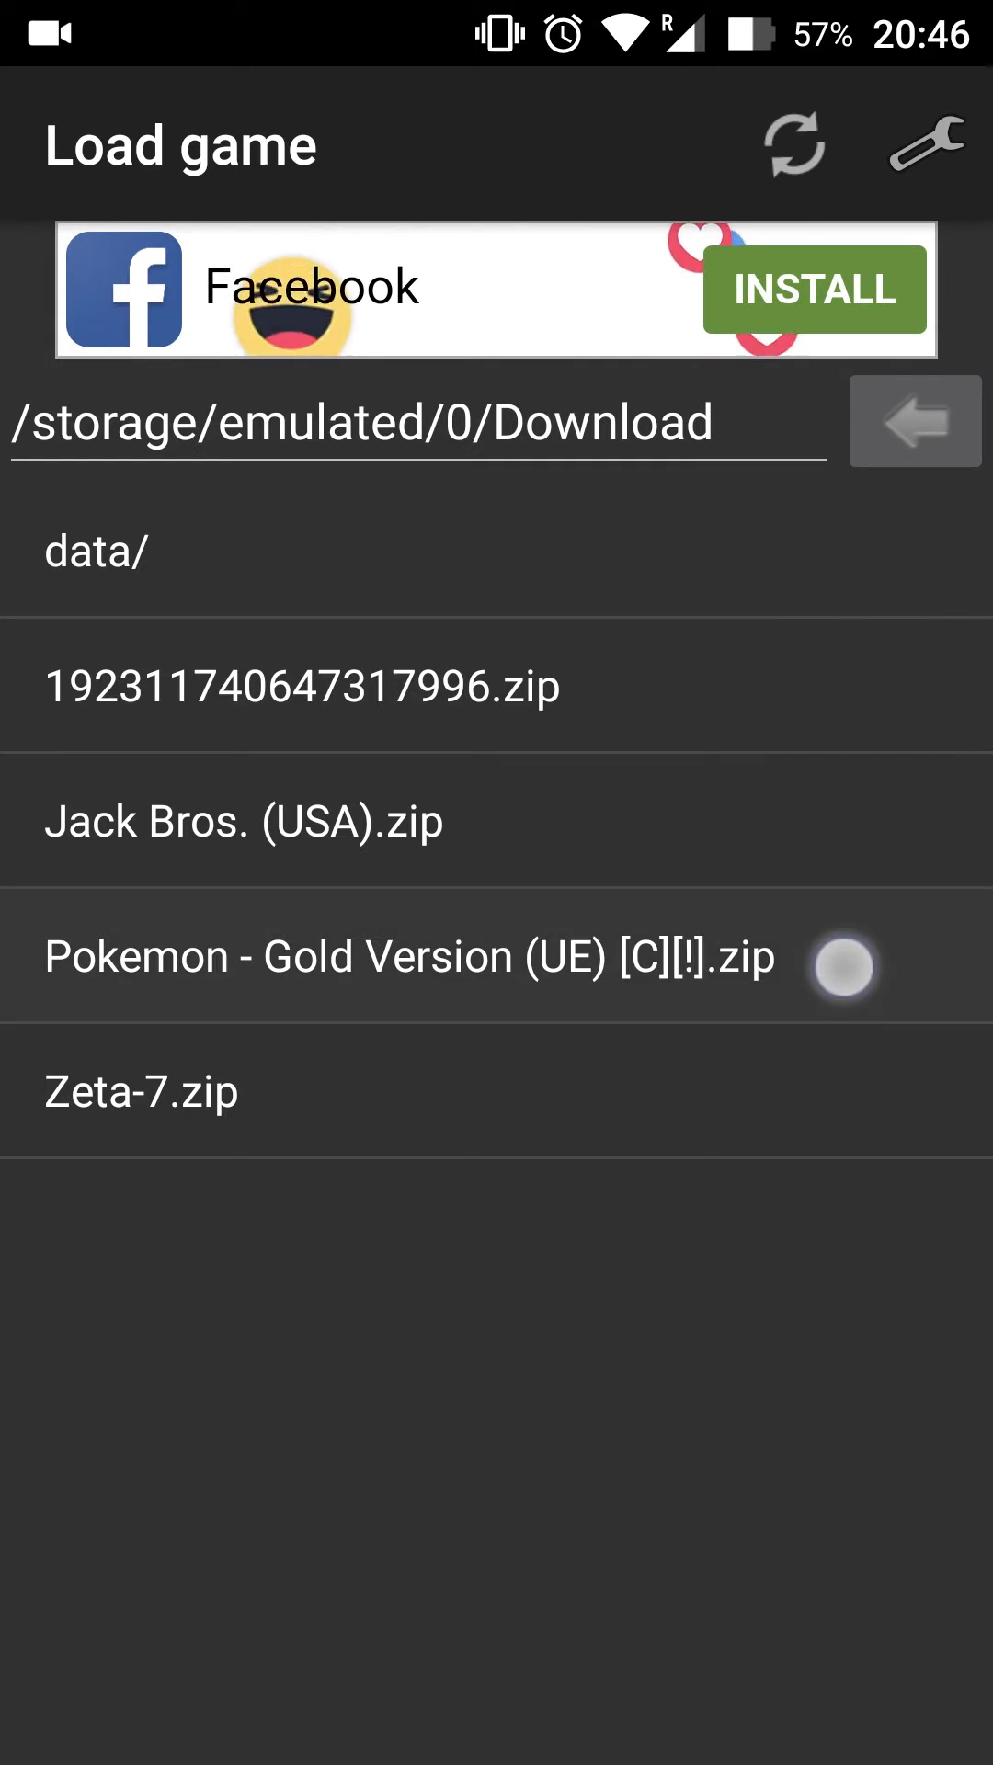